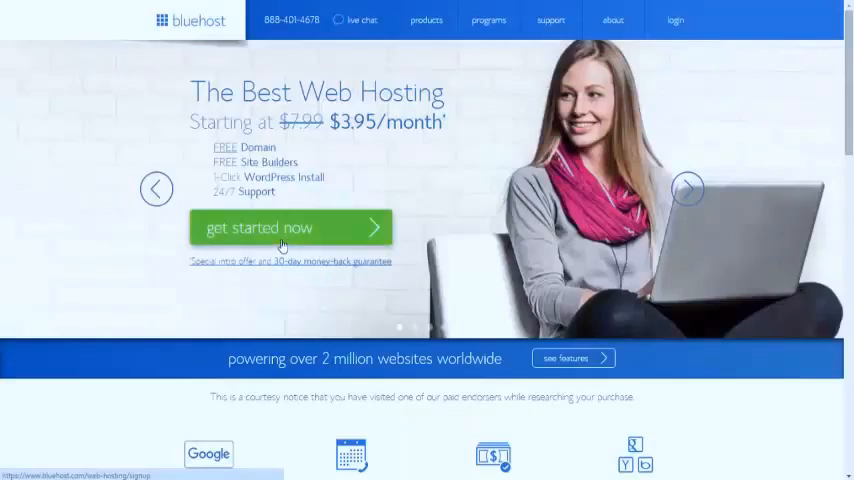
- Use the green 'get started now' button to reach the basic, plus and pro pricing plans
click(283, 227)
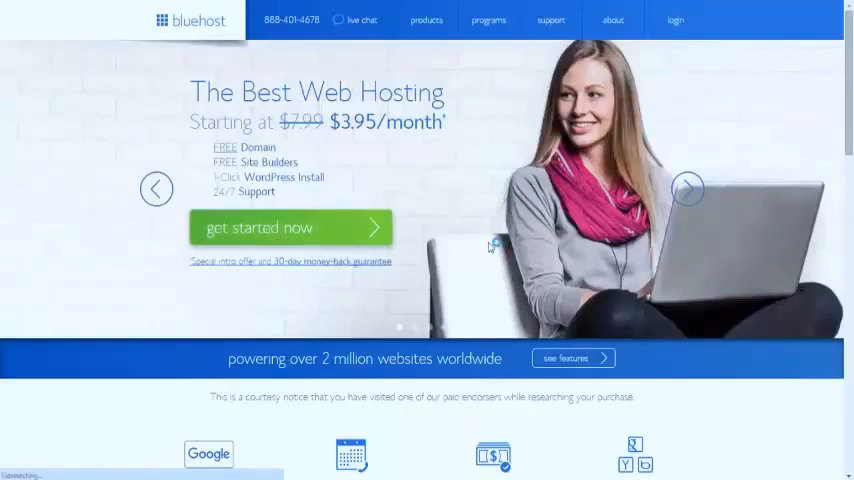
click(291, 227)
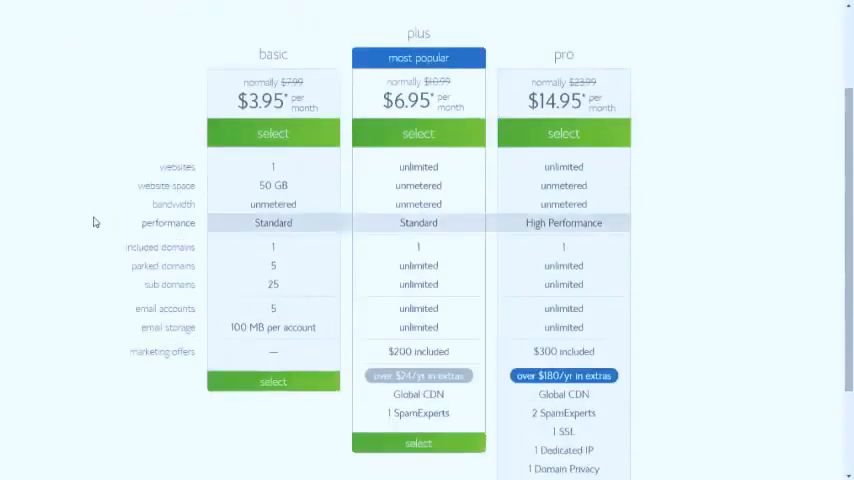
mouse_move(297, 137)
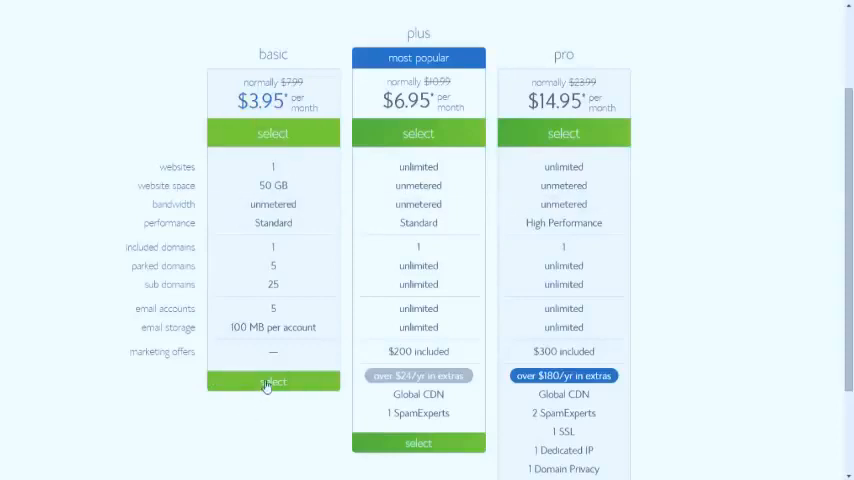
- Select the Basic plan and enter rishittally.com as the new free domain
click(272, 382)
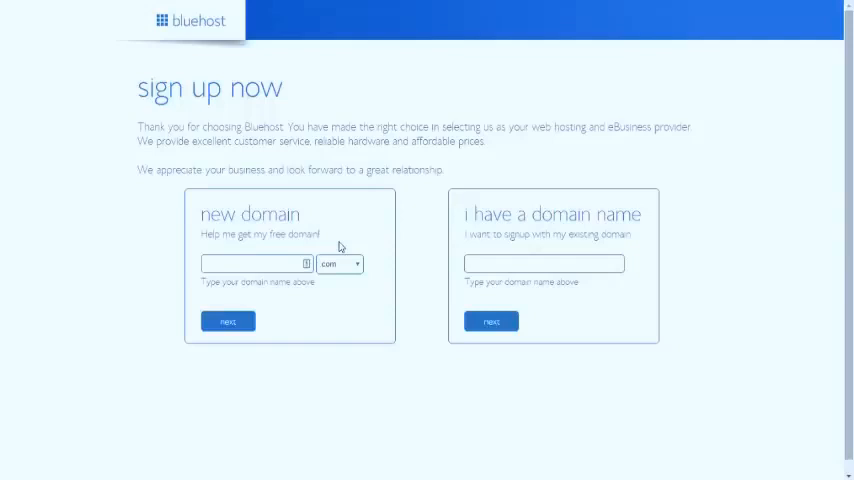
click(255, 263)
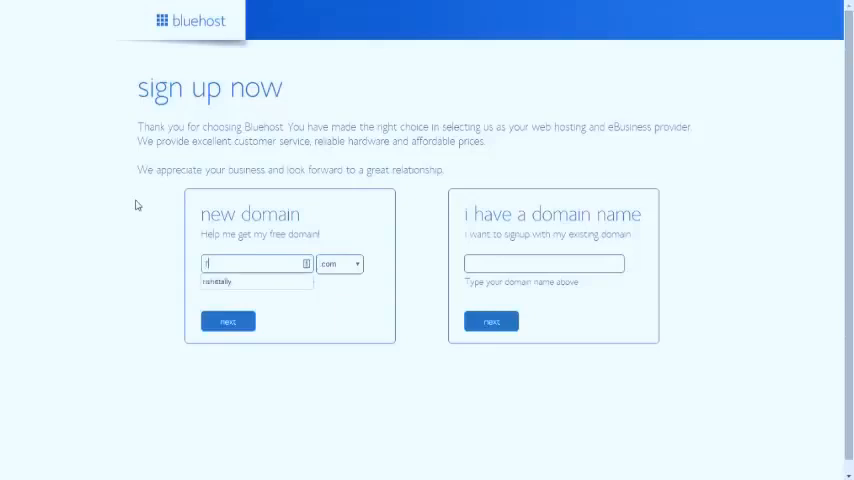
text(rishitally)
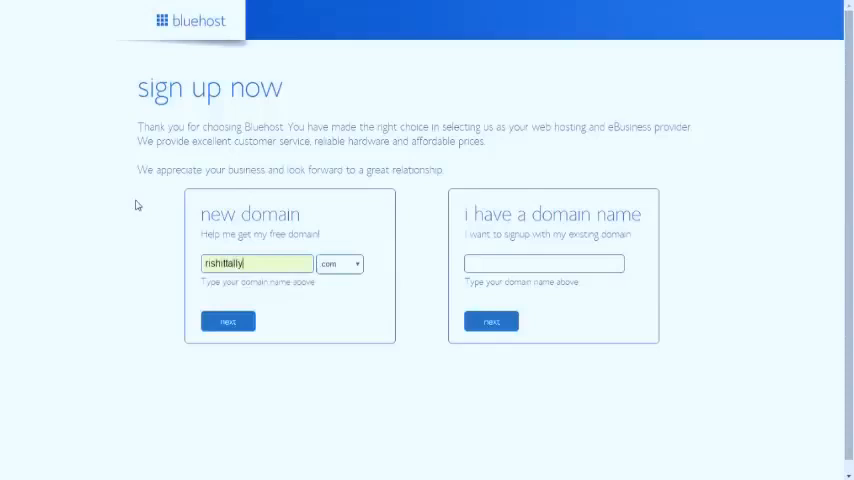
click(228, 321)
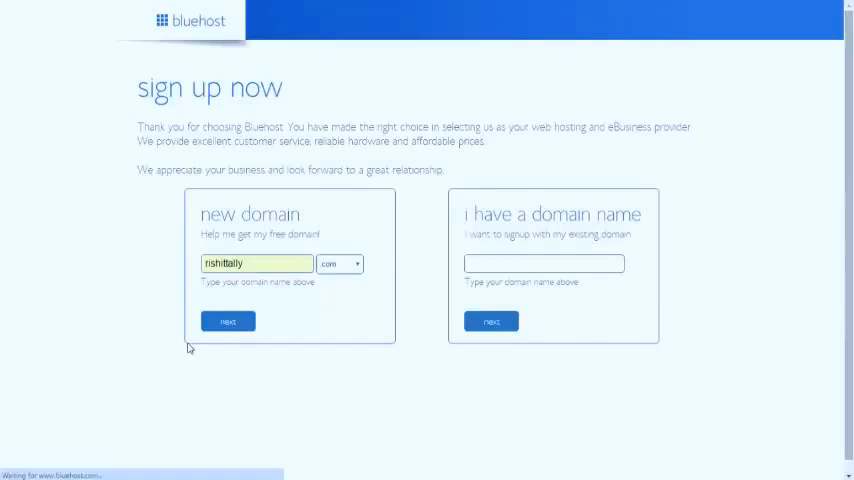
- Check that rishittally.com is available, then choose India as the account country
click(228, 320)
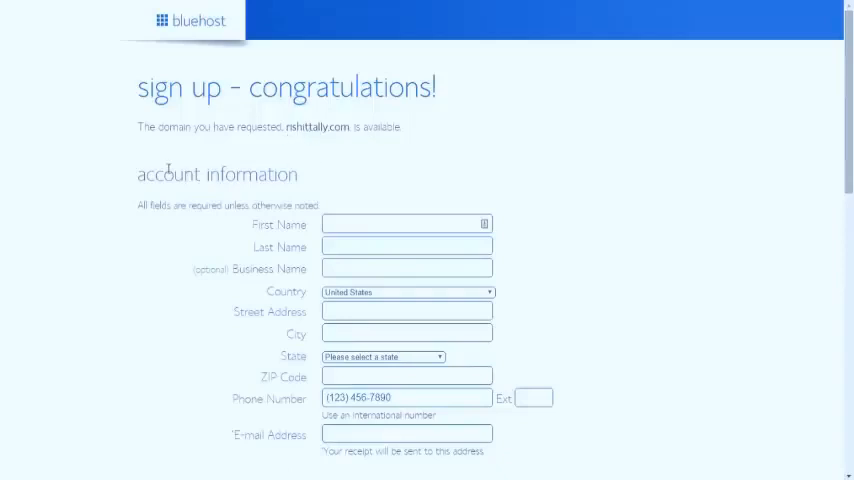
mouse_move(118, 153)
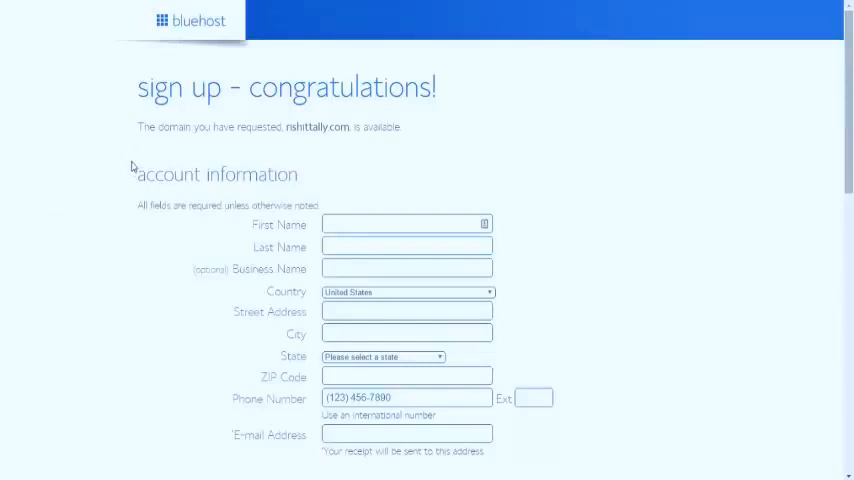
scroll(down, 3)
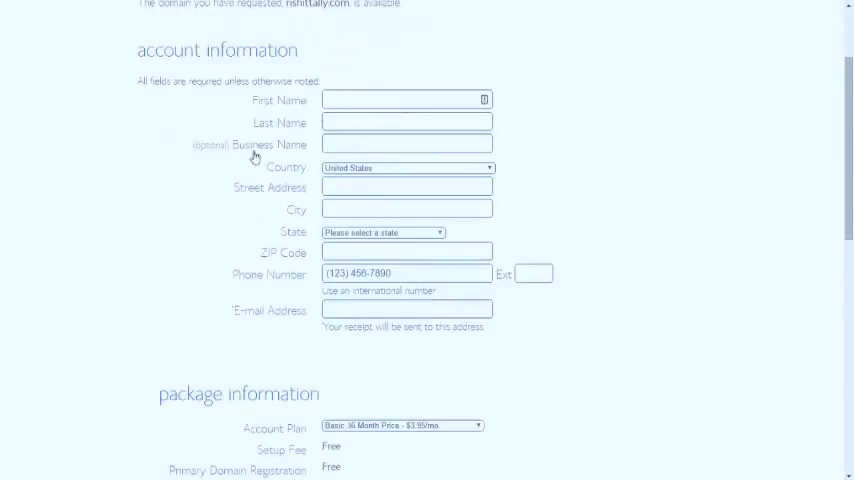
mouse_move(240, 275)
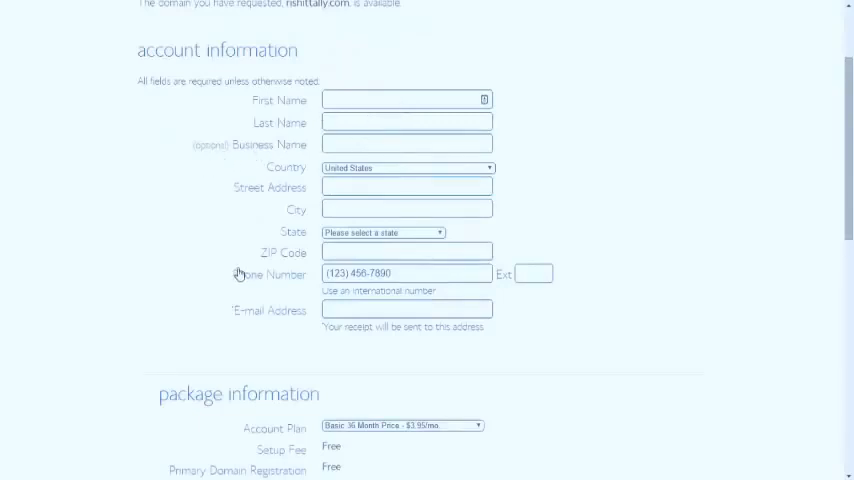
click(405, 167)
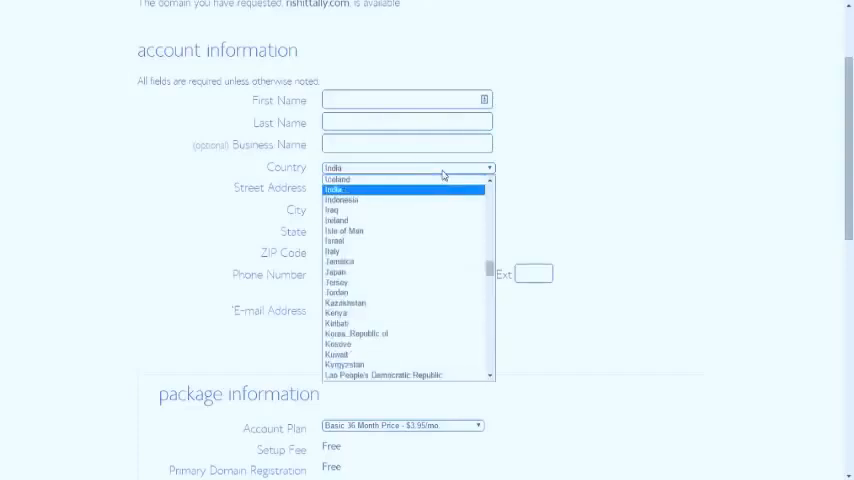
click(335, 188)
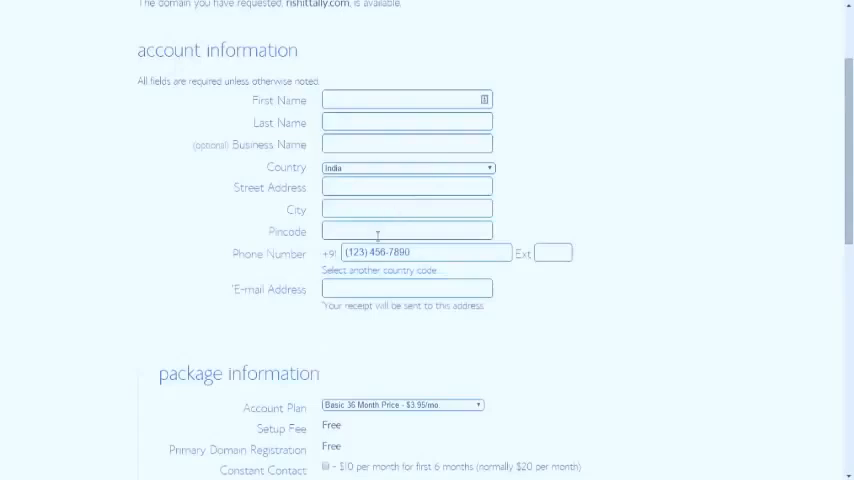
scroll(down, 3)
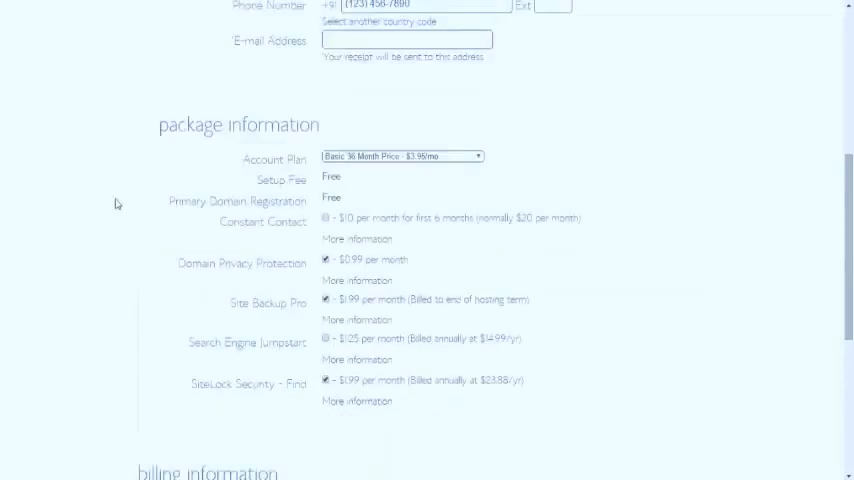
mouse_move(294, 191)
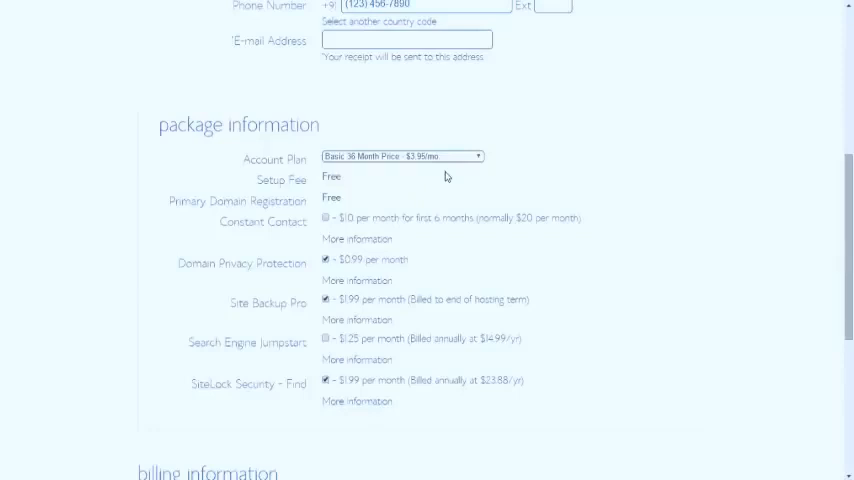
- Switch to Basic 12 Month ($5.95/mo) and untick Domain Privacy, Site Backup Pro and SiteLock
click(402, 156)
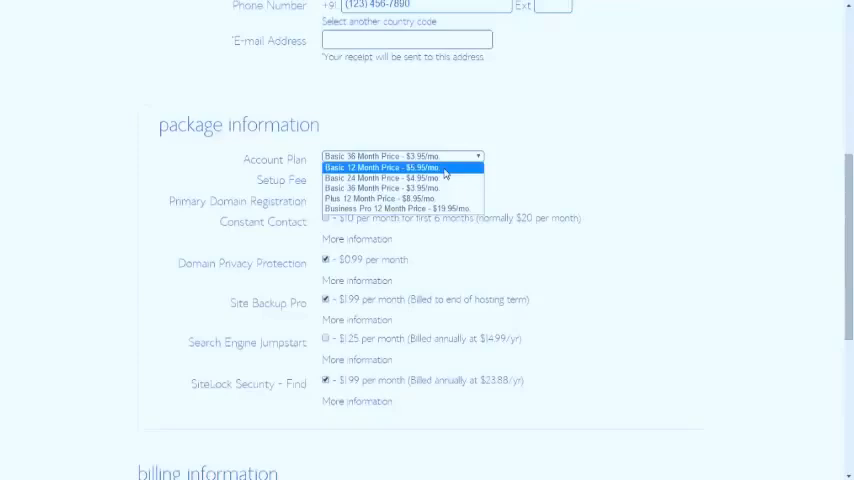
click(390, 167)
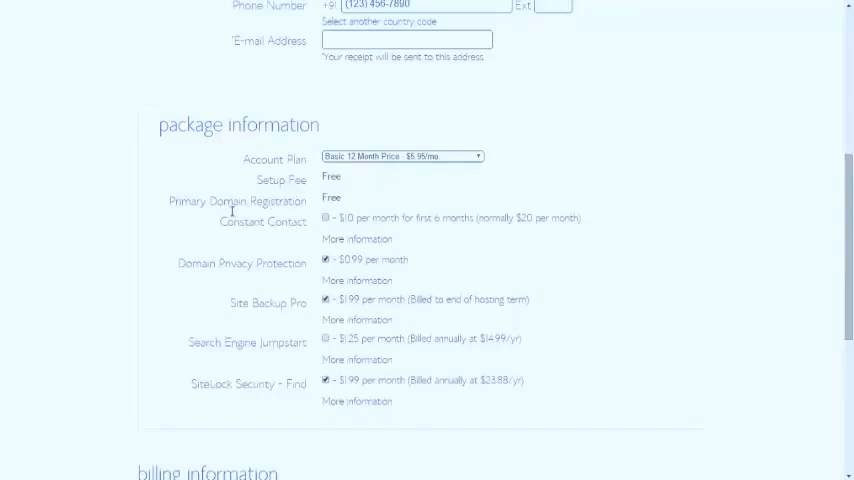
mouse_move(357, 194)
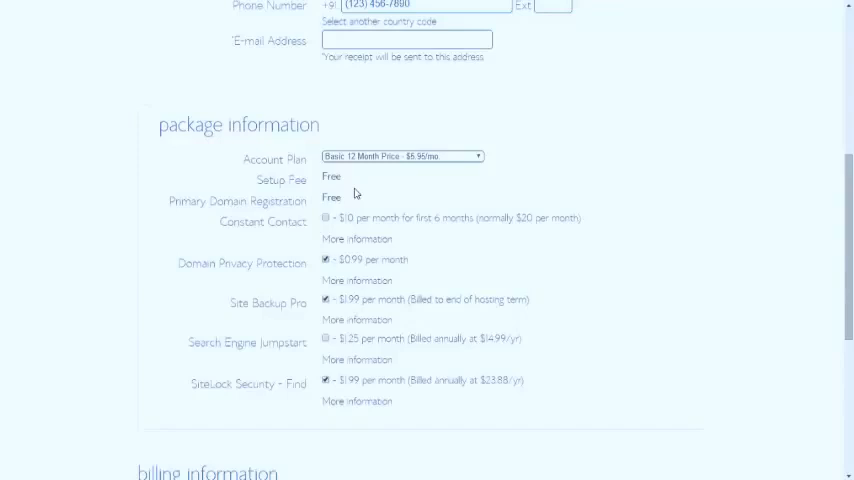
scroll(down, 3)
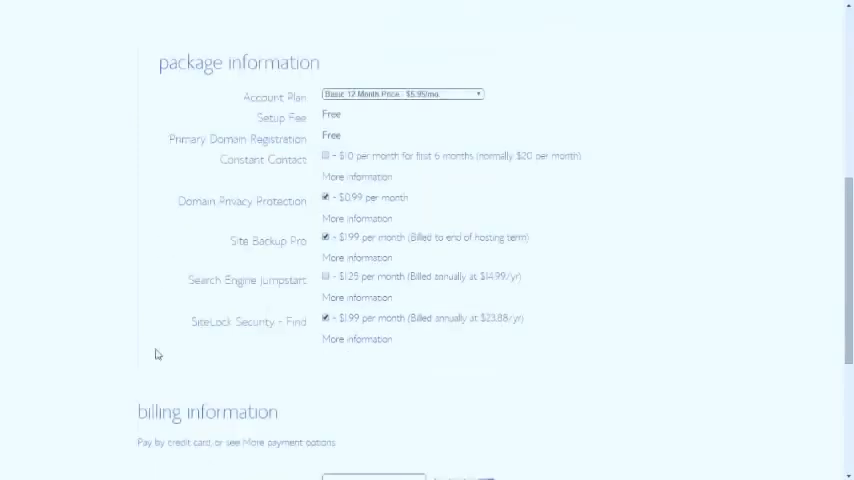
mouse_move(328, 207)
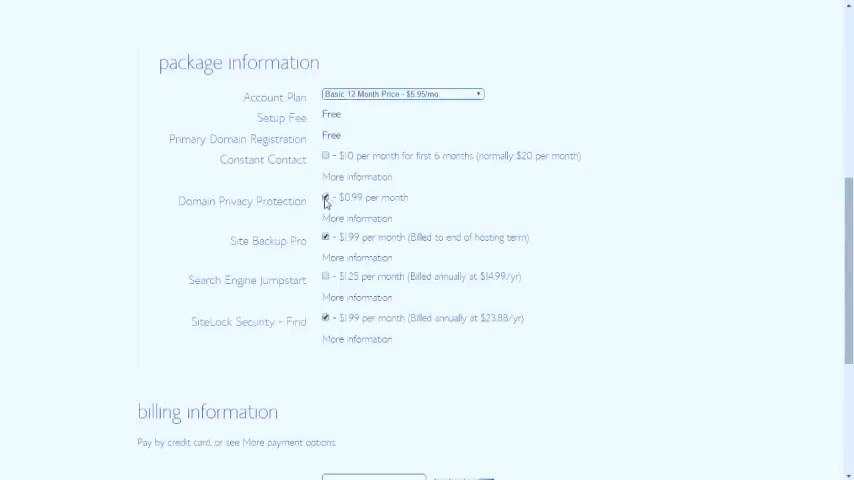
click(325, 197)
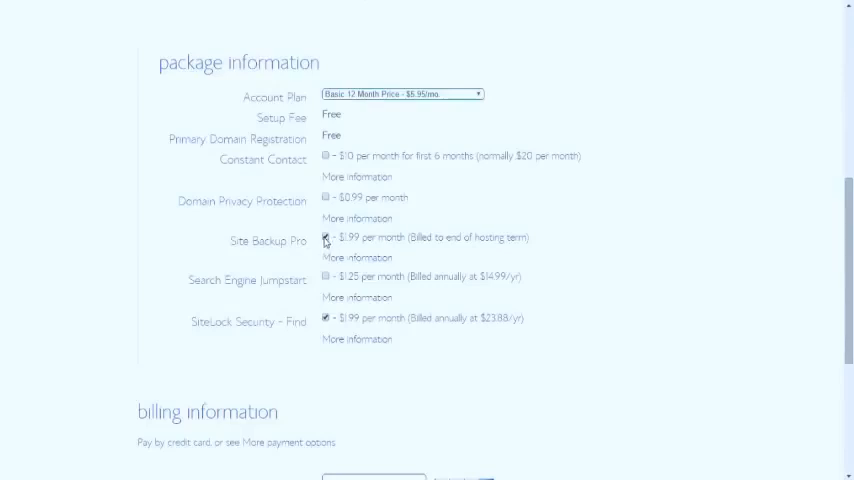
click(325, 240)
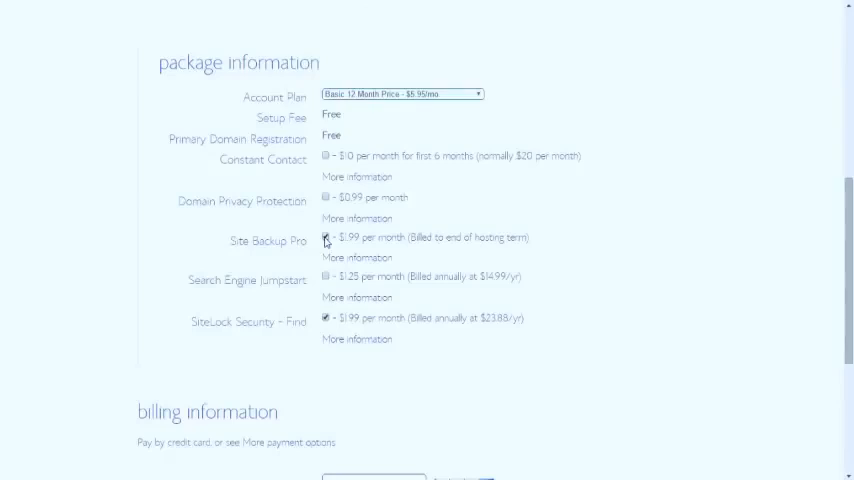
click(326, 237)
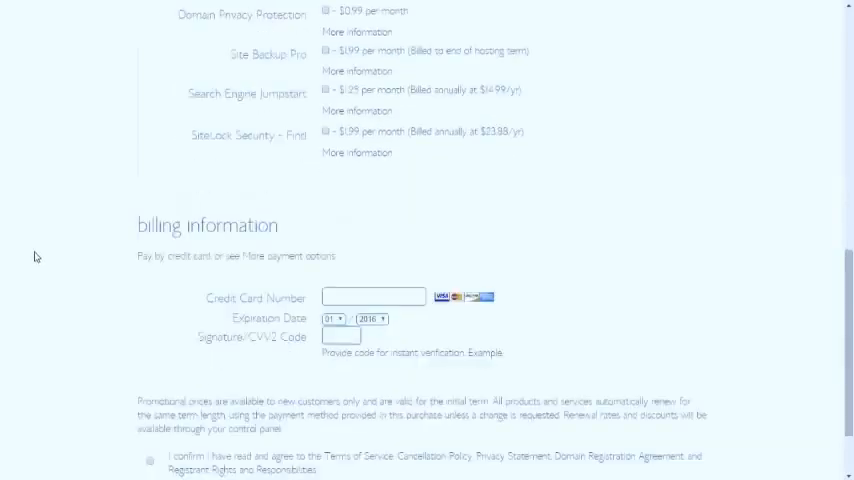
- Scroll through billing details, tick the terms-of-service agreement, and return to Account Information
scroll(down, 3)
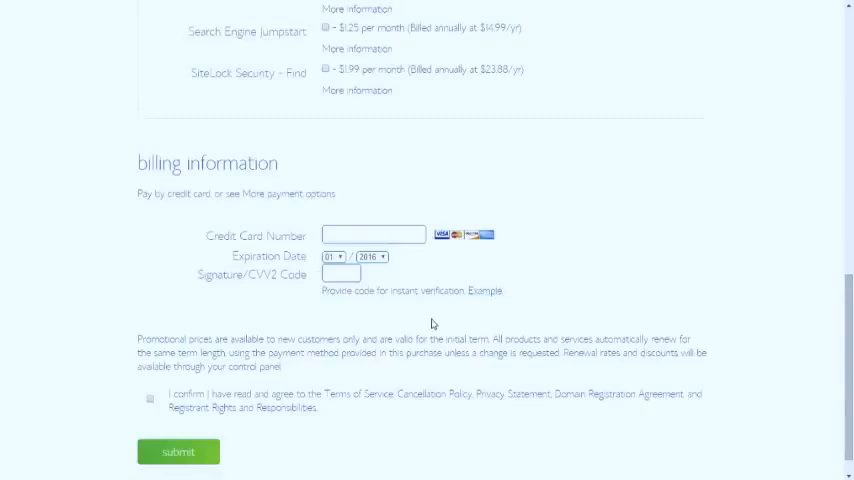
mouse_move(333, 303)
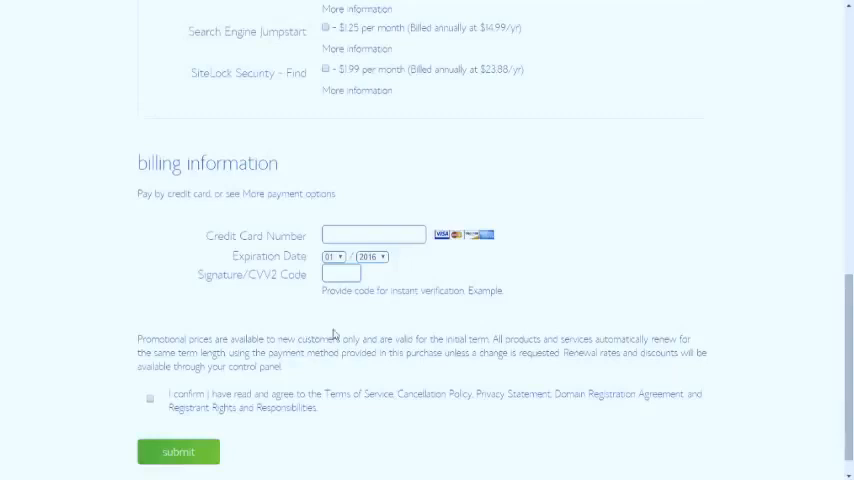
mouse_move(297, 325)
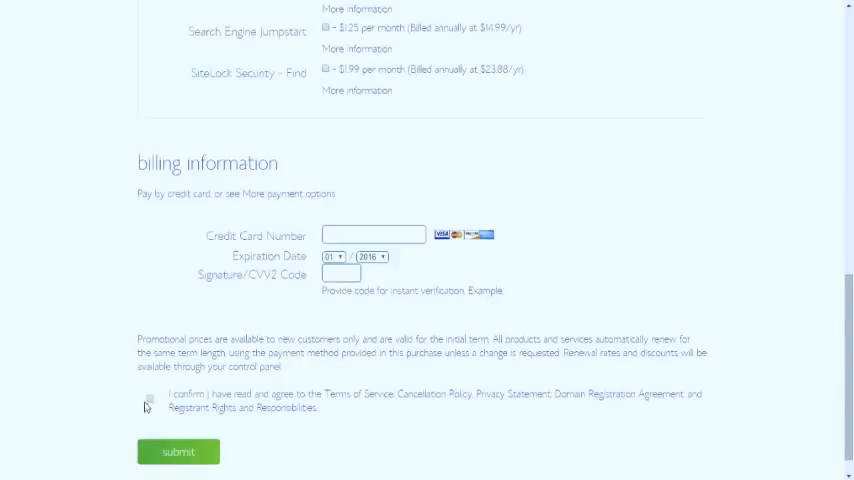
click(149, 398)
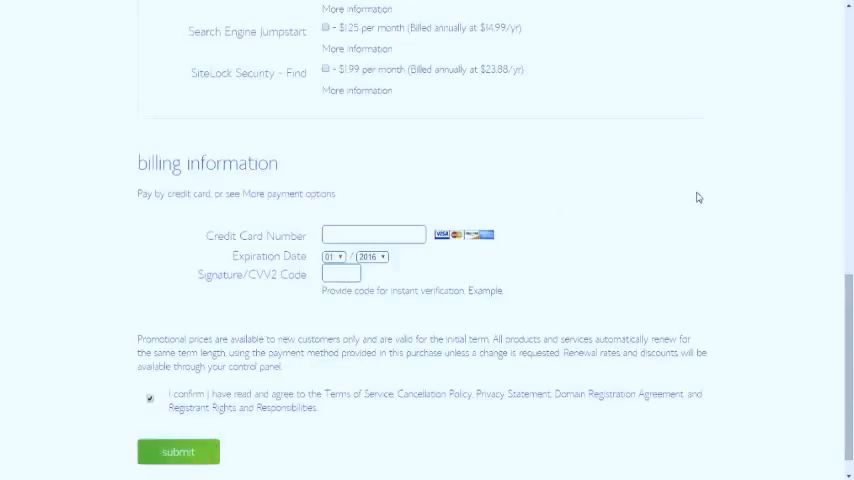
click(178, 451)
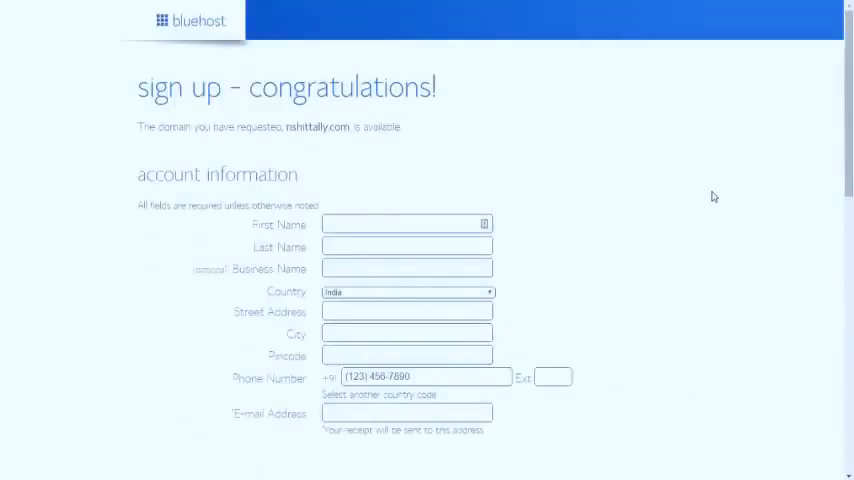
mouse_move(441, 110)
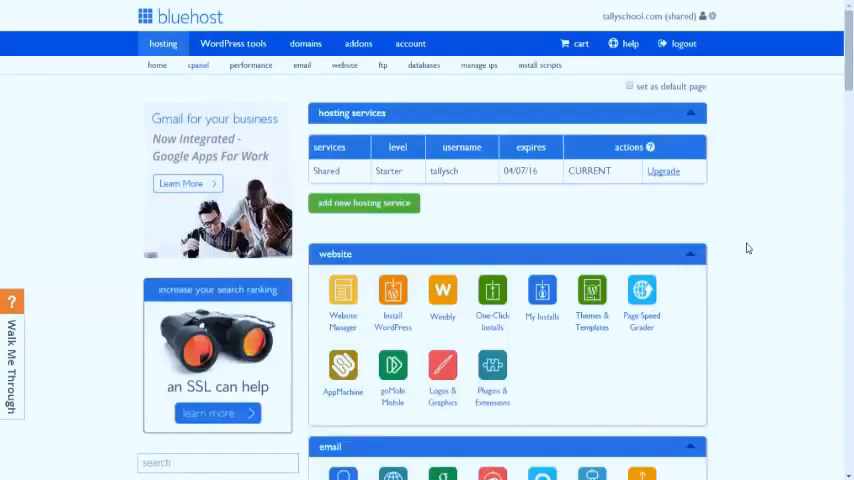
mouse_move(754, 191)
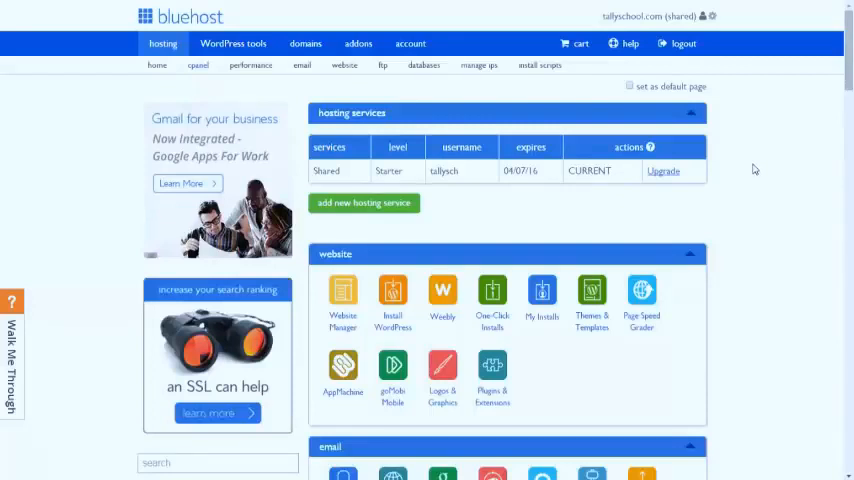
scroll(down, 3)
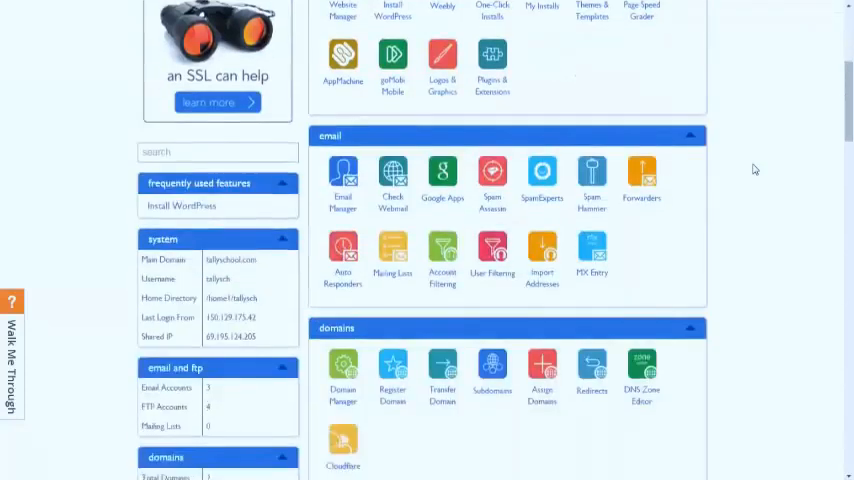
scroll(down, 3)
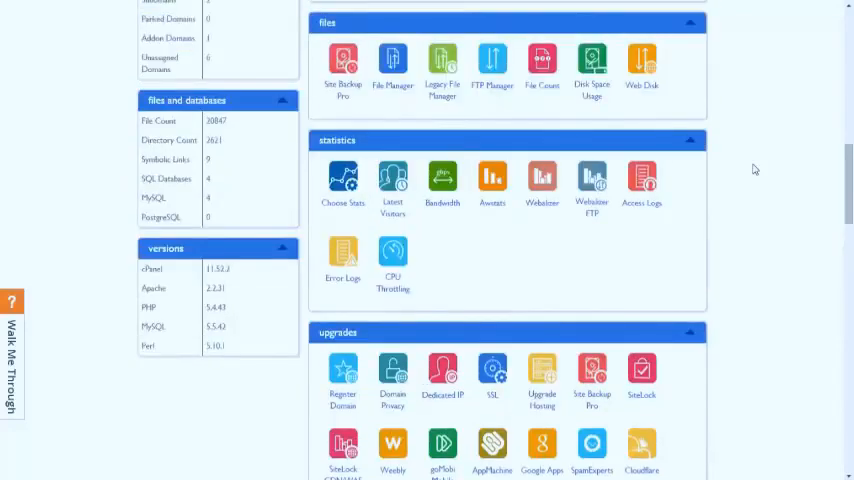
scroll(down, 3)
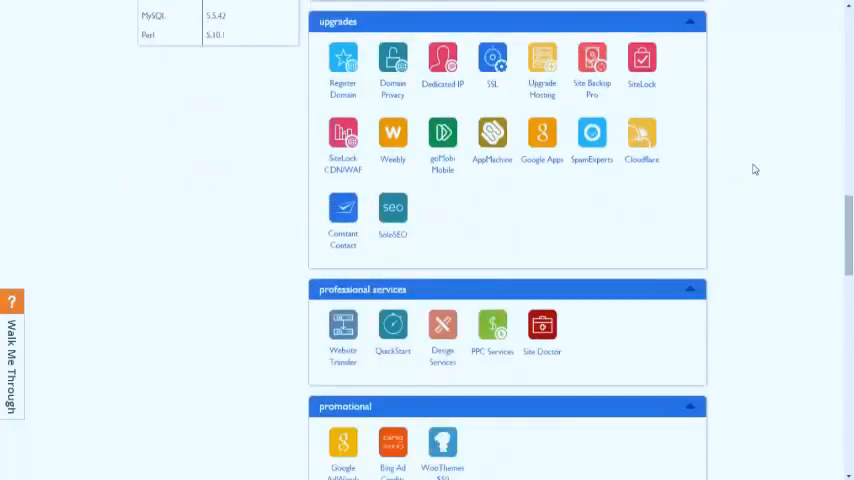
scroll(up, 3)
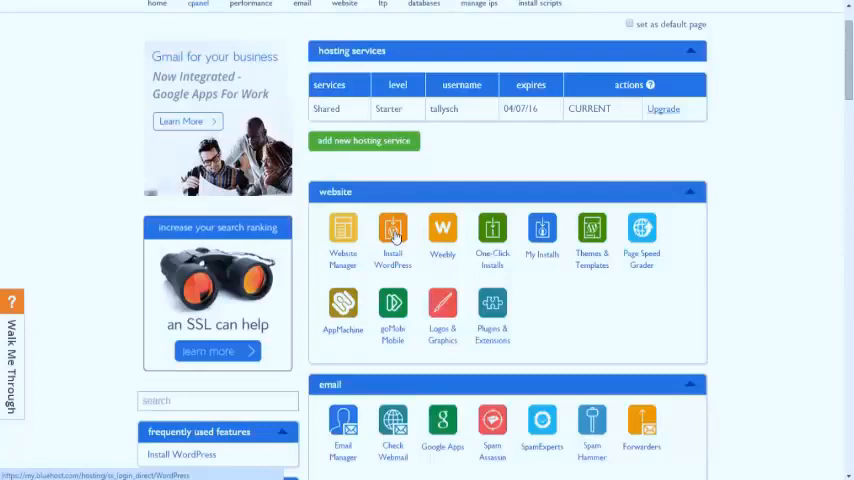
mouse_move(394, 237)
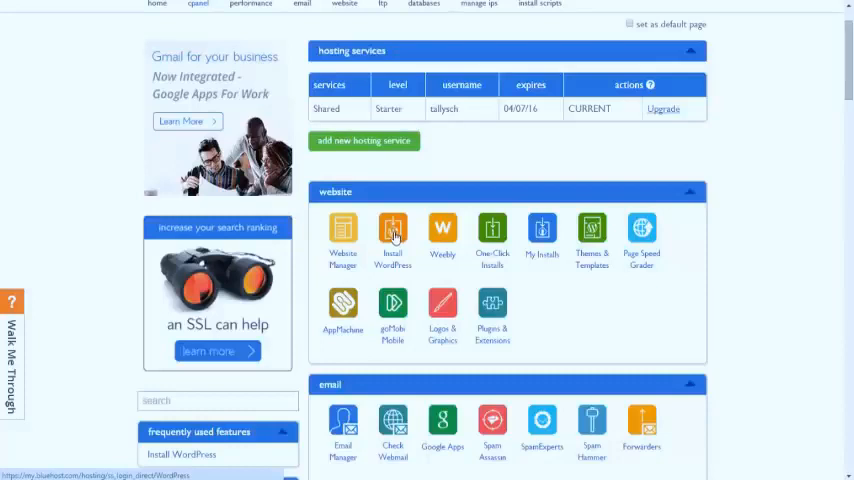
- Launch Install WordPress from the Website section of cPanel
click(393, 235)
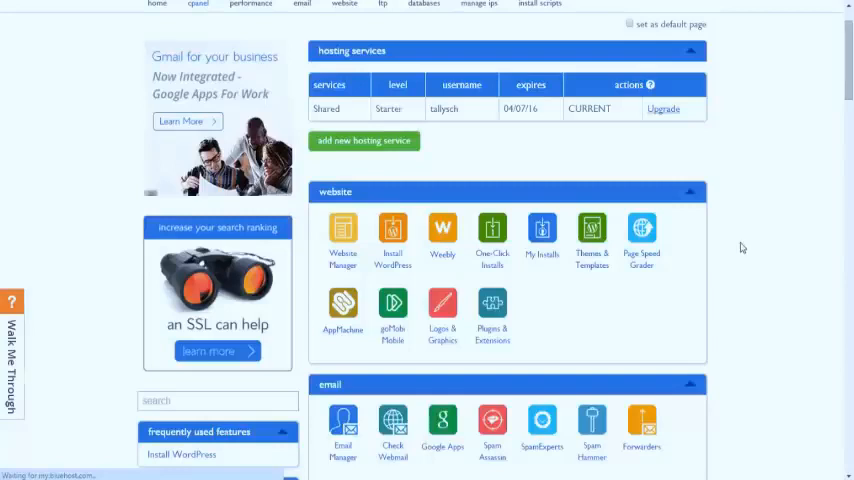
mouse_move(736, 238)
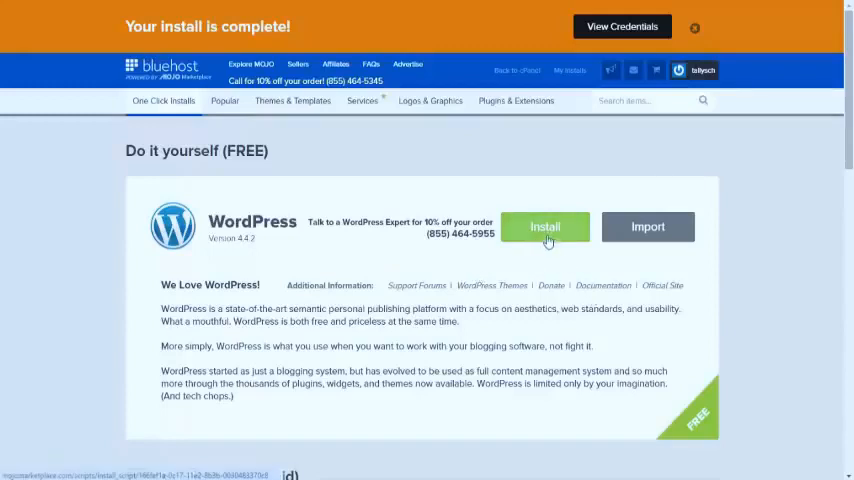
click(545, 226)
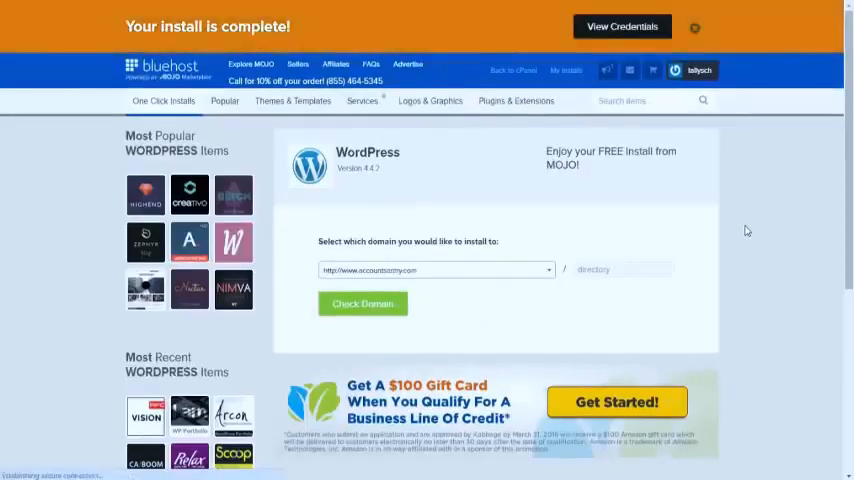
mouse_move(526, 297)
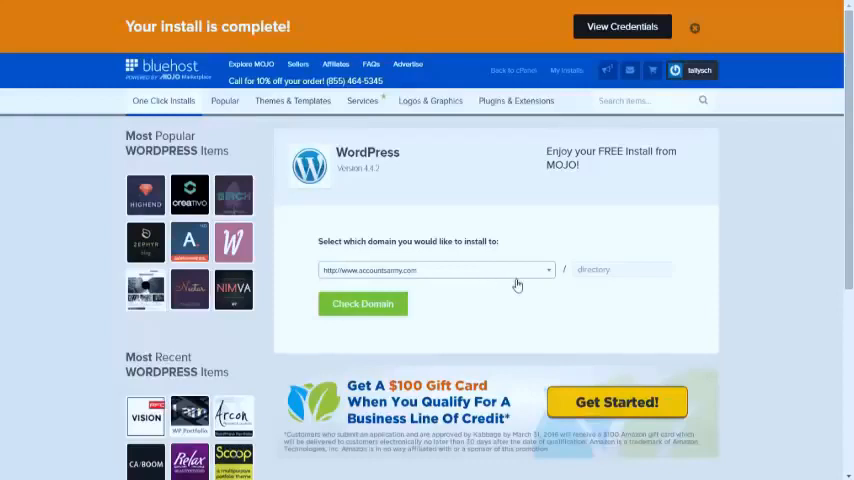
click(547, 270)
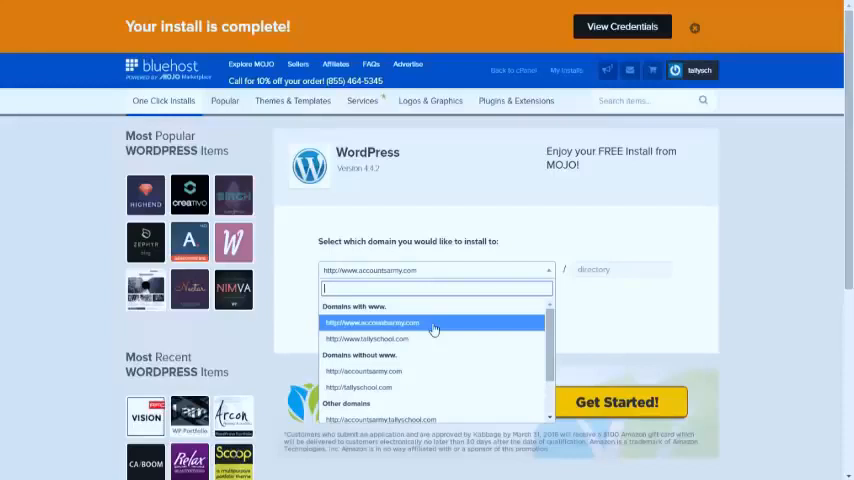
click(372, 322)
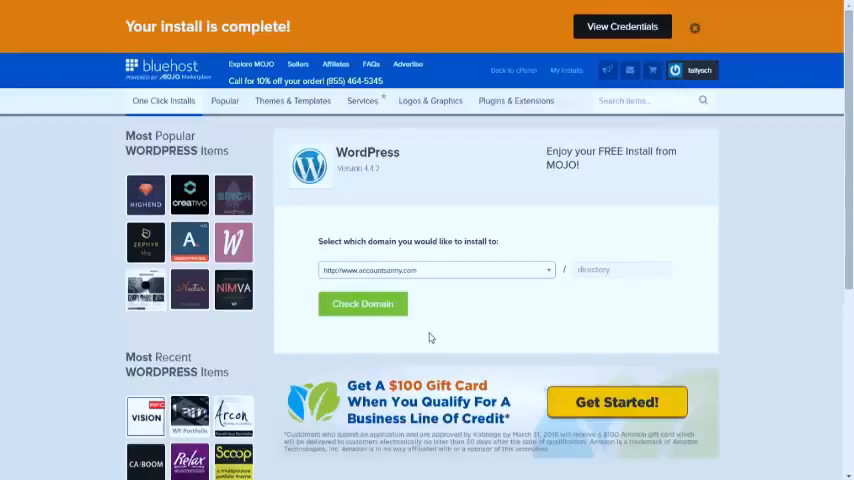
mouse_move(347, 323)
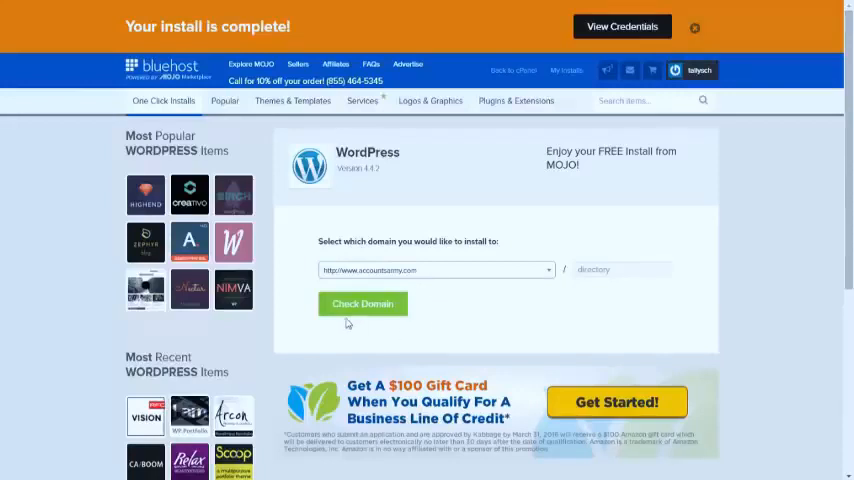
click(362, 303)
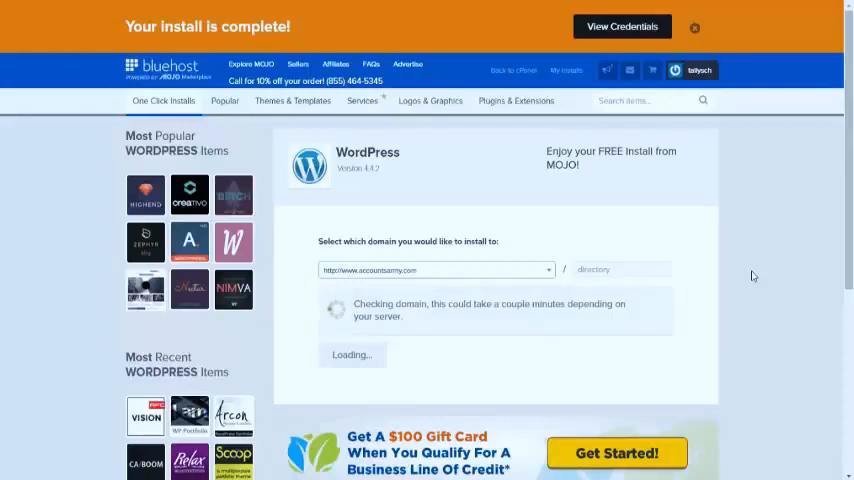
click(699, 70)
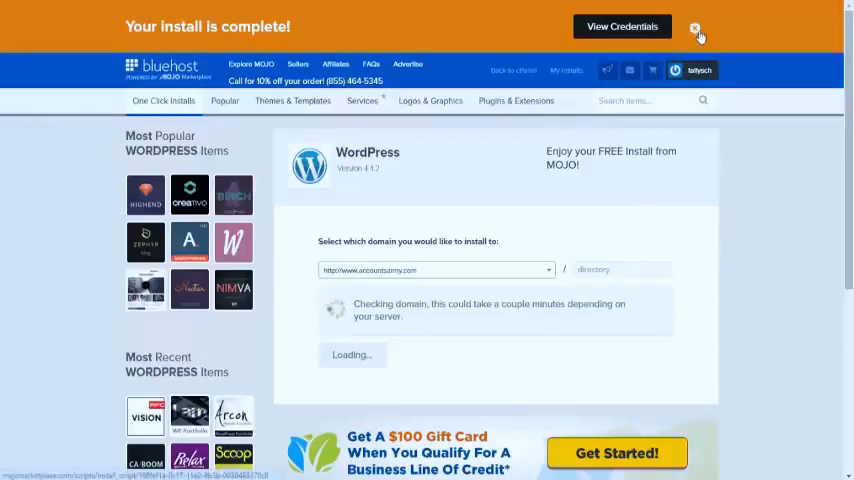
mouse_move(548, 55)
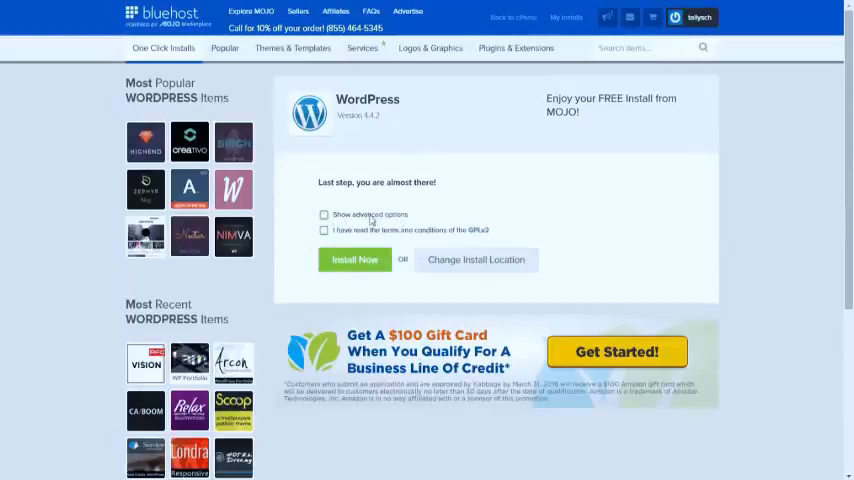
- Show advanced options, title the site 'Accounting Army', change the admin password, and accept GPLv2
click(324, 214)
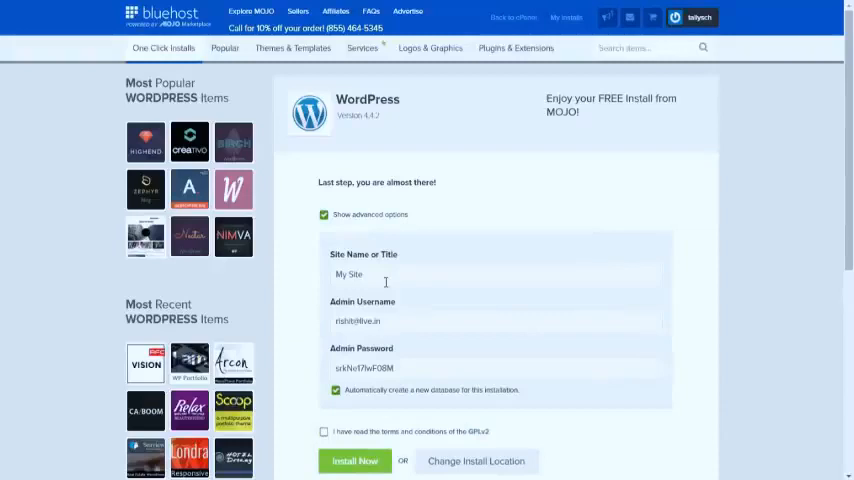
double_click(348, 274)
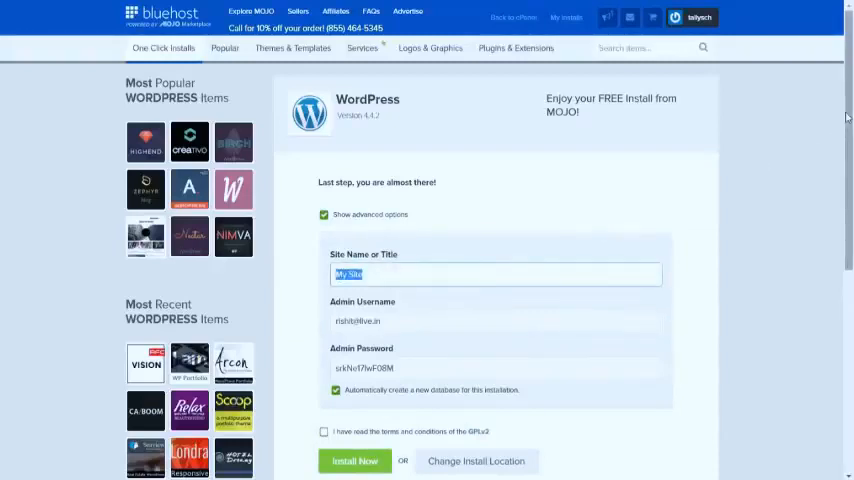
text(Accounting A)
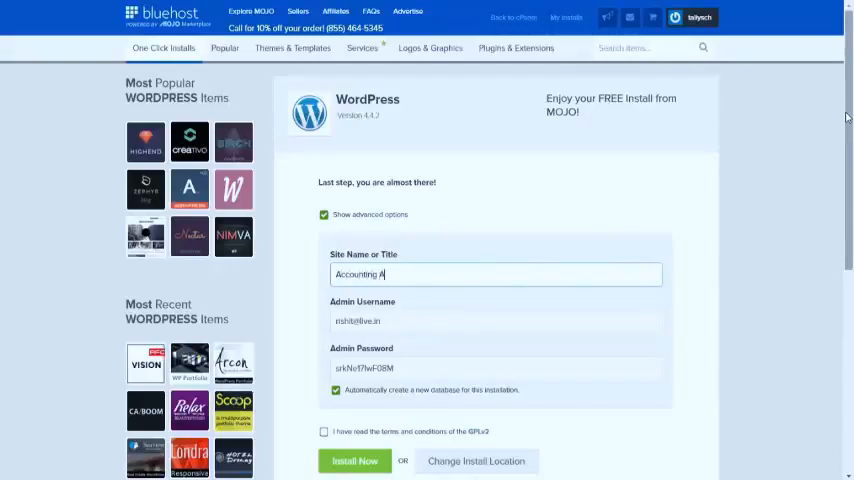
text(rmy)
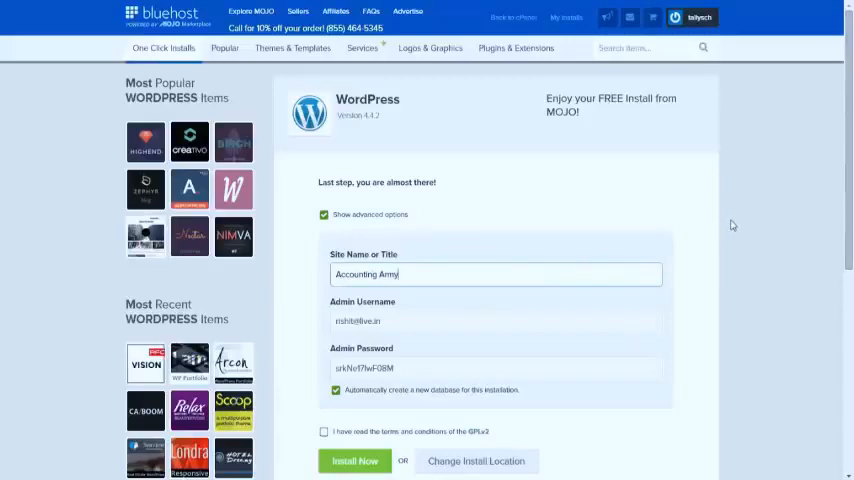
click(495, 321)
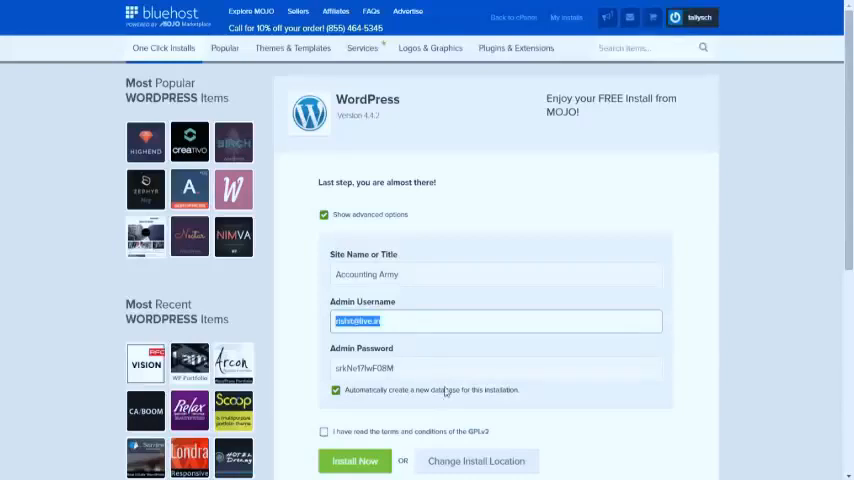
click(495, 368)
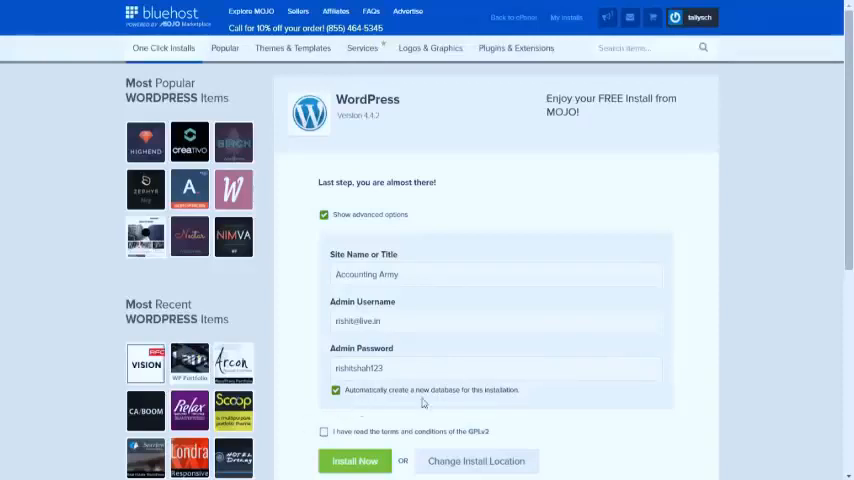
scroll(down, 3)
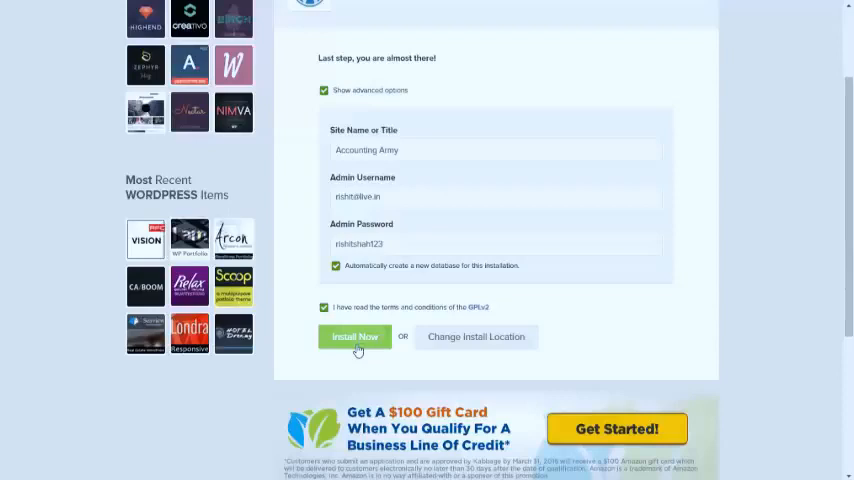
- Submit the Accounting Army WordPress install with Install Now and wait while it loads
click(355, 336)
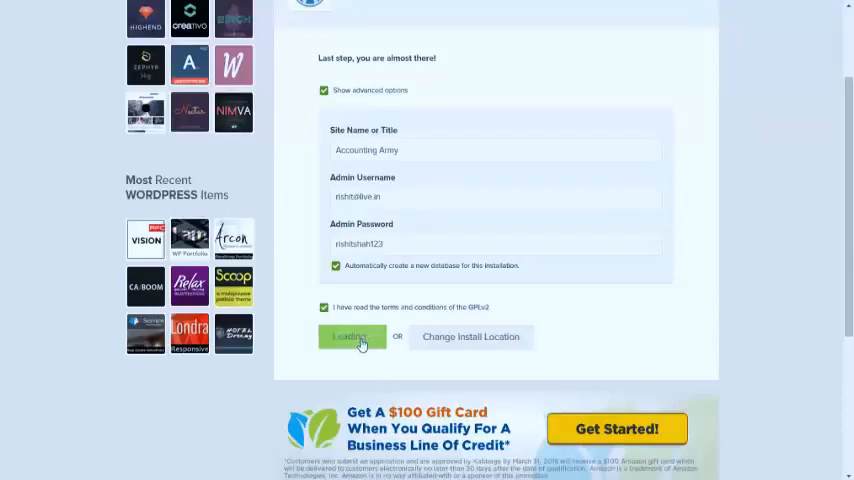
click(351, 336)
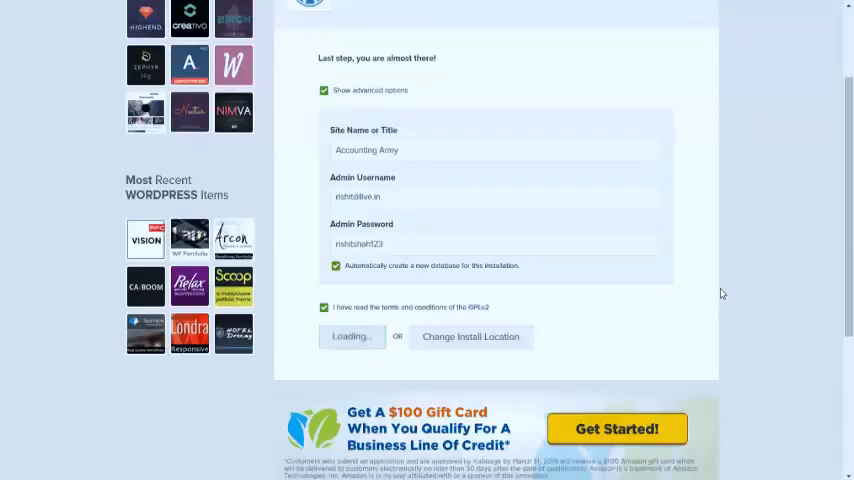
mouse_move(731, 298)
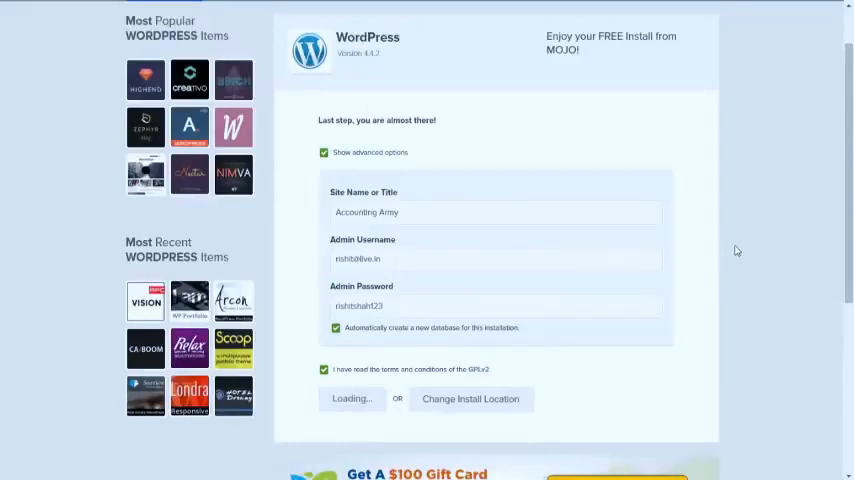
scroll(up, 3)
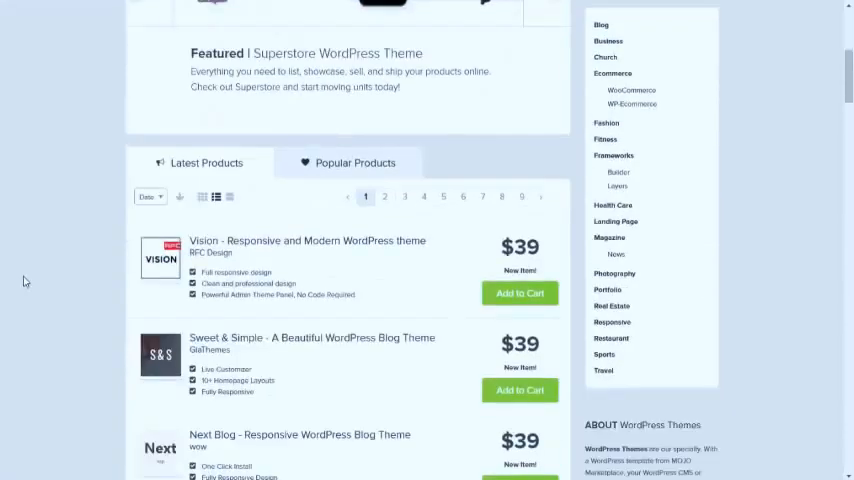
- Scroll through the WordPress themes marketplace while the install progress bar finishes
scroll(down, 3)
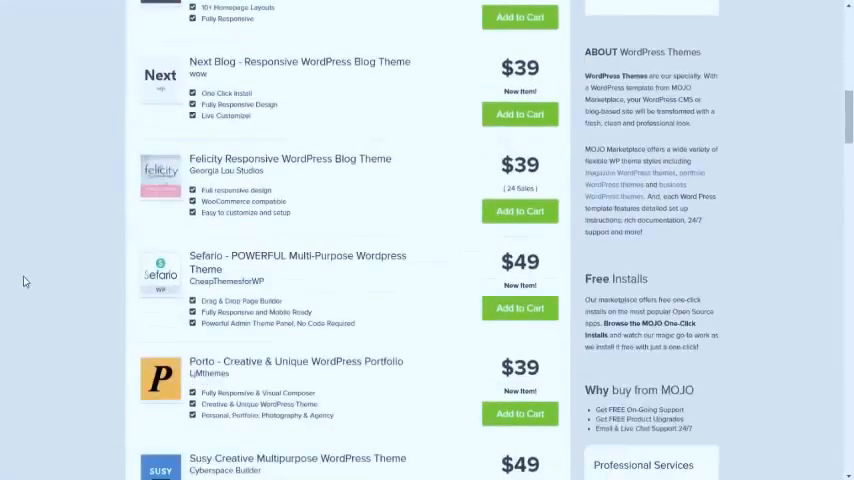
scroll(down, 3)
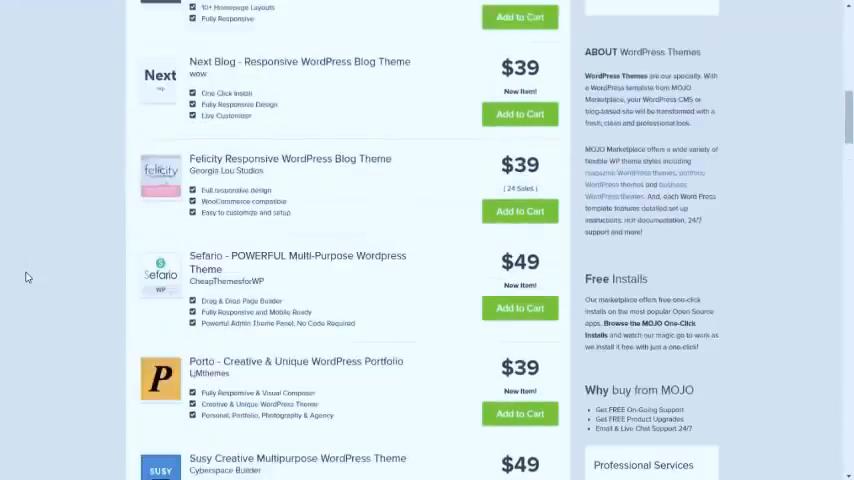
scroll(up, 3)
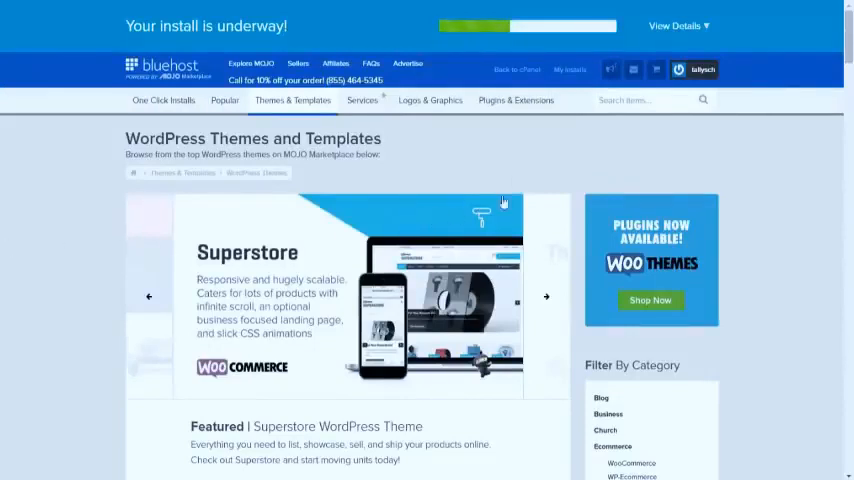
mouse_move(599, 145)
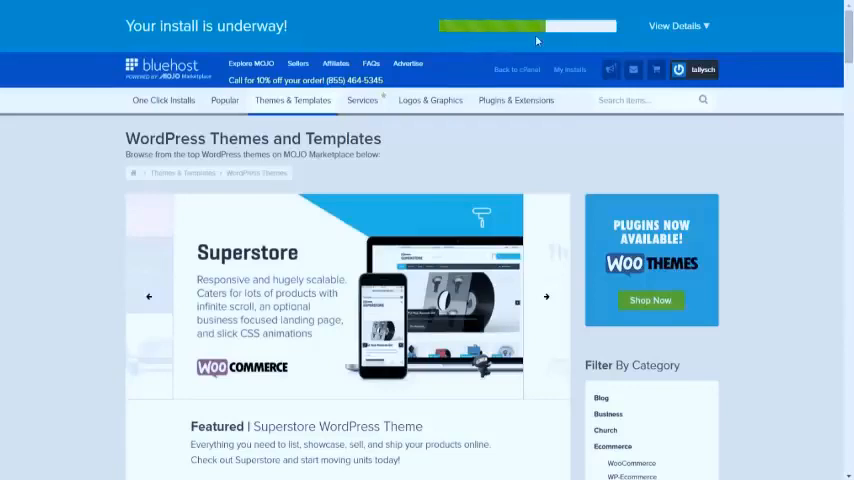
mouse_move(578, 173)
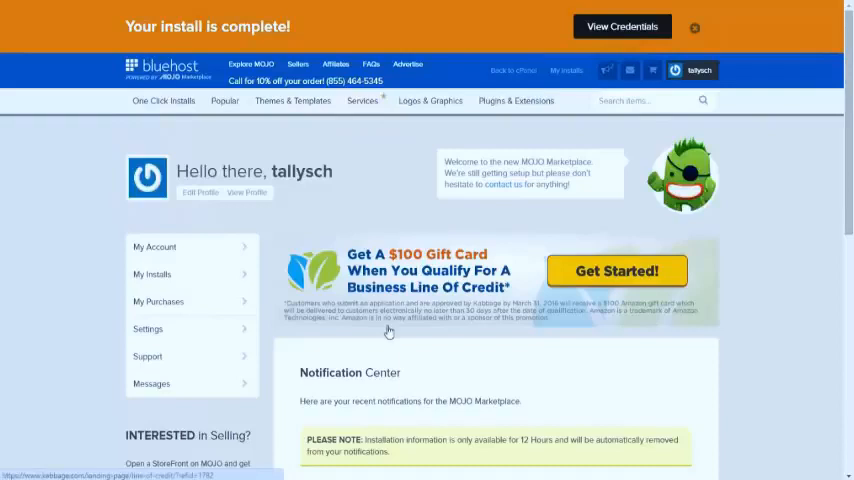
- Scroll the install-complete page to reach the new site's link and open it
scroll(down, 3)
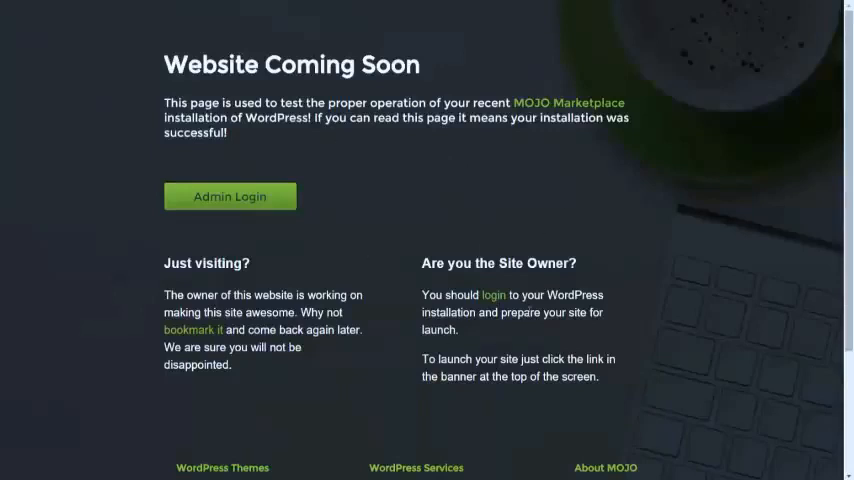
mouse_move(390, 216)
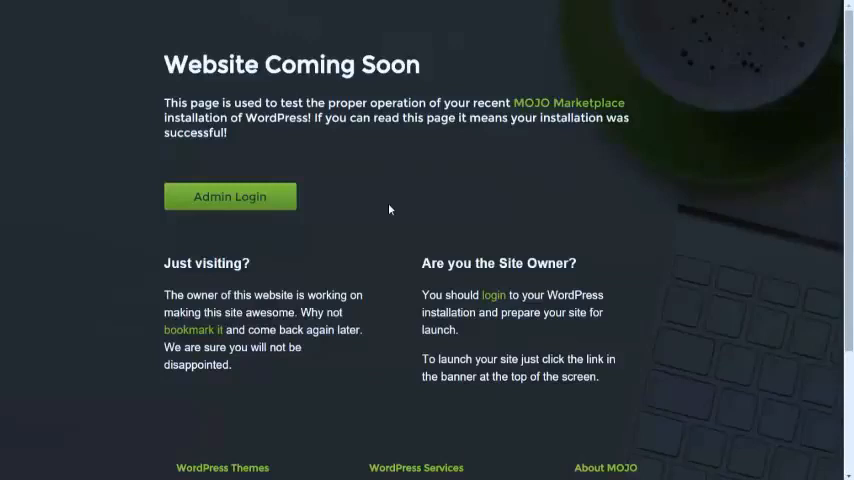
mouse_move(385, 196)
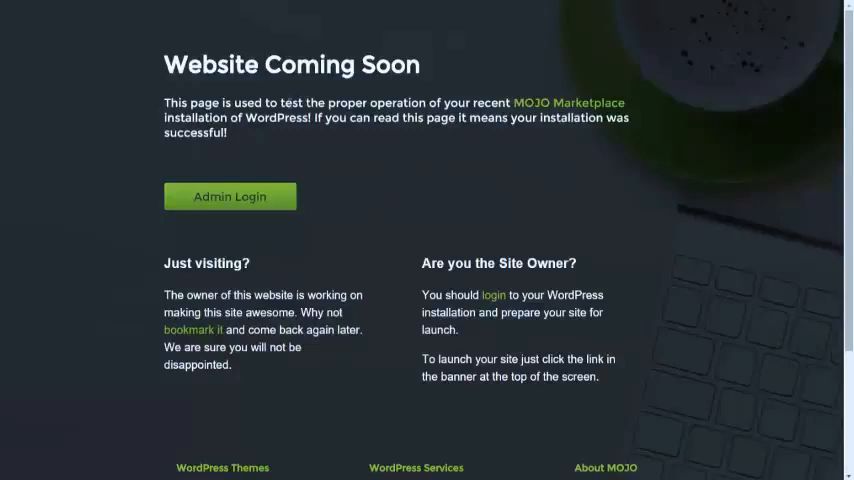
mouse_move(226, 211)
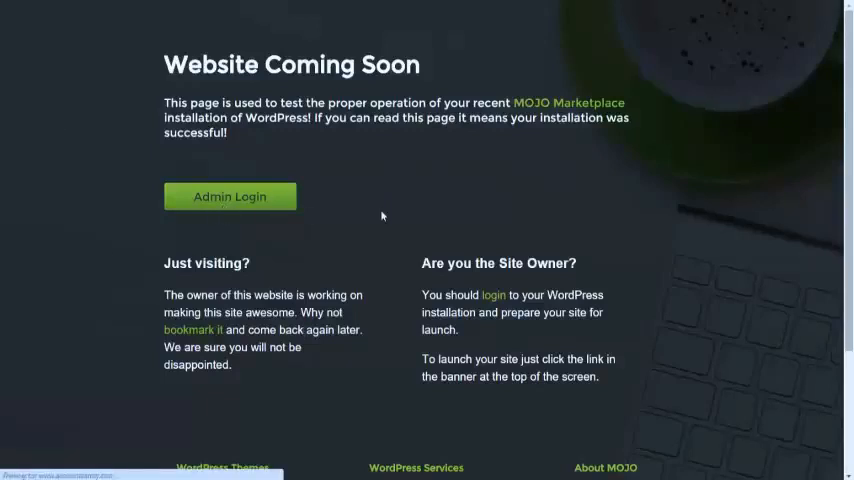
- Use the green Admin Login button on the Coming Soon page
click(229, 196)
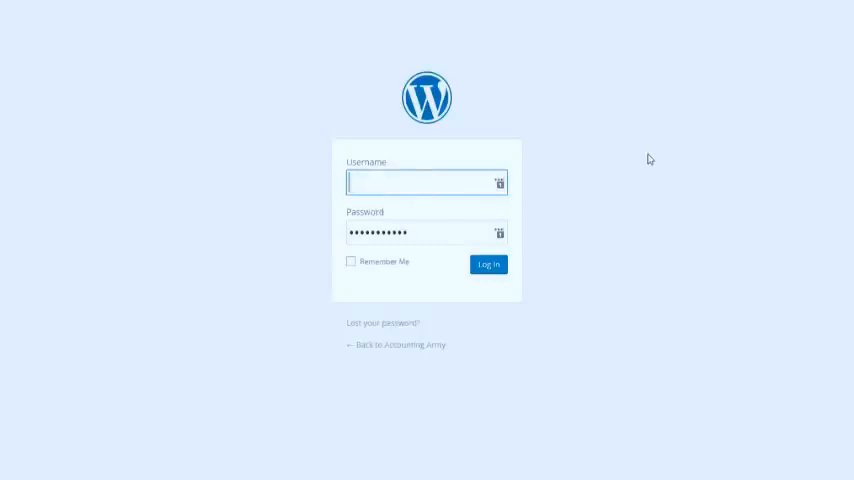
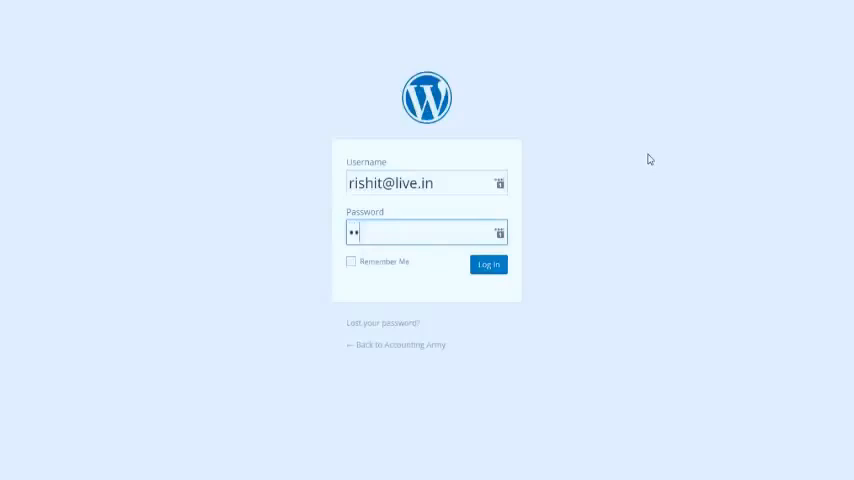
- Log in as 'rishit' with Remember Me ticked, reaching the Accounting Army dashboard
text(password)
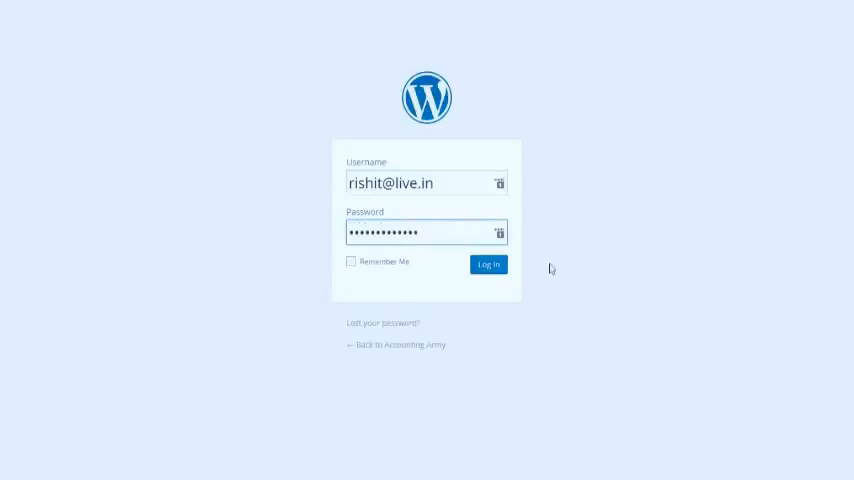
click(351, 261)
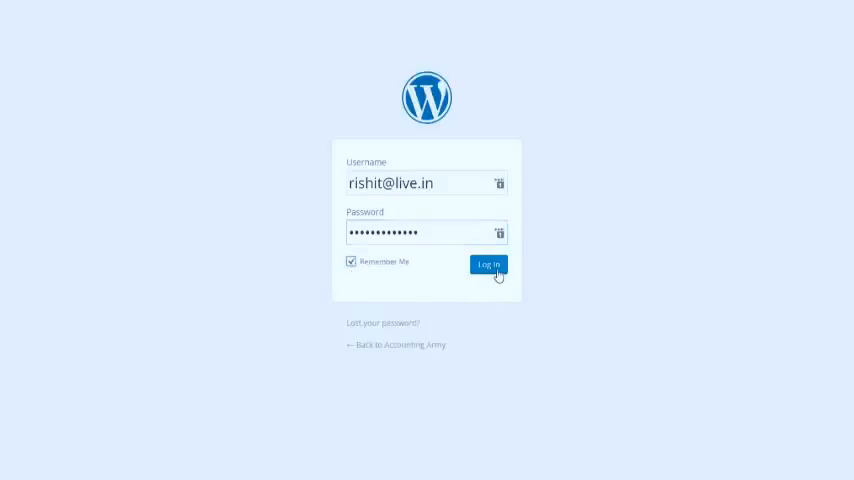
click(488, 264)
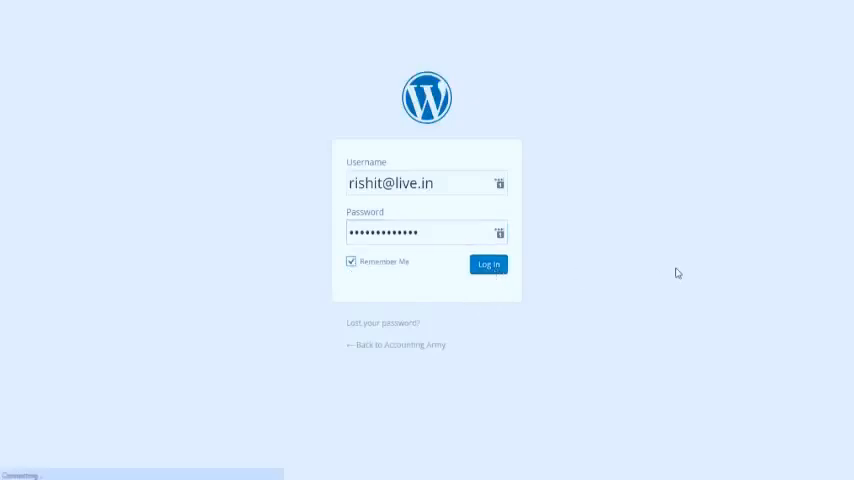
click(488, 264)
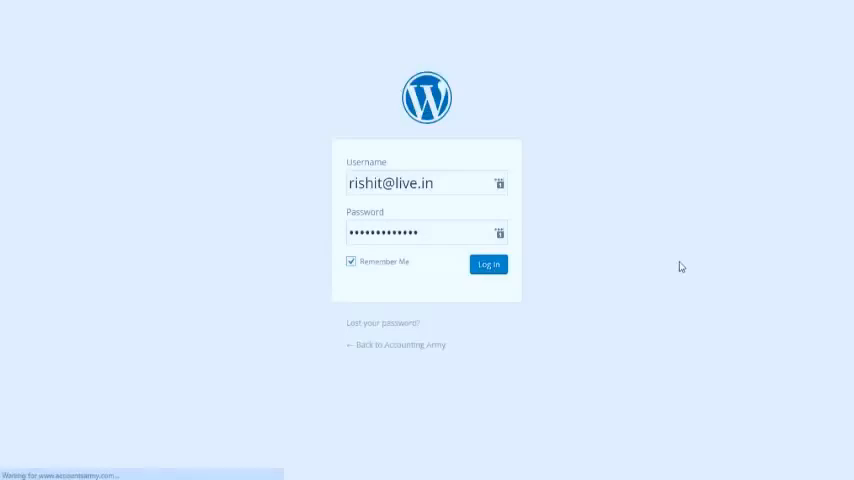
click(488, 264)
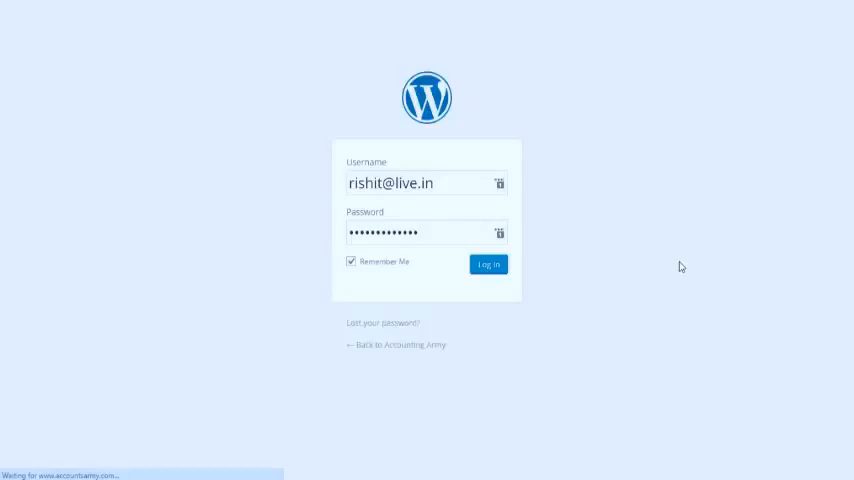
mouse_move(644, 250)
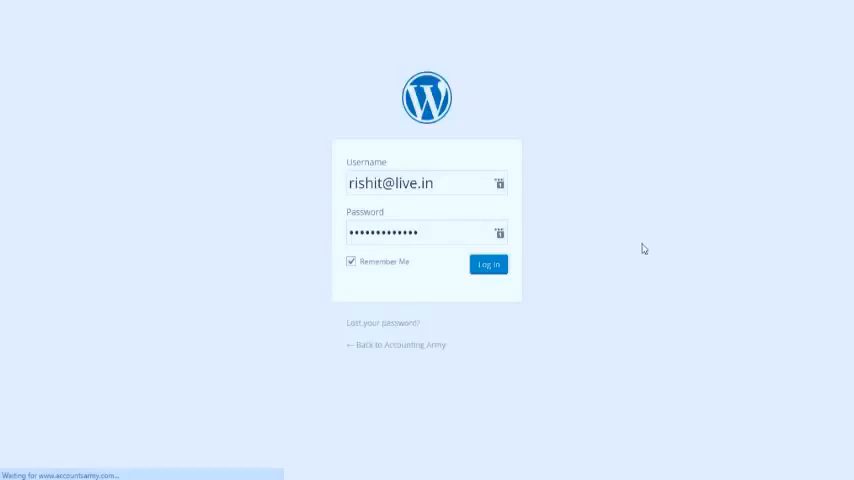
click(488, 264)
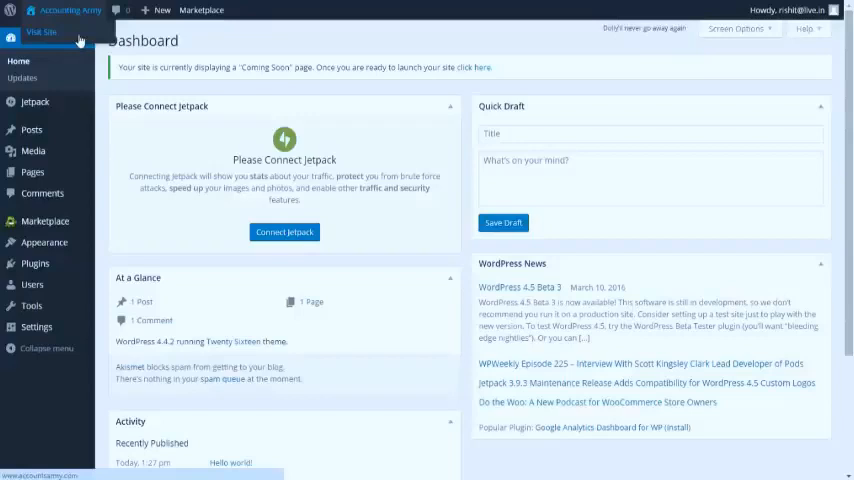
- Right-click the site name in the admin bar to get link-opening options
right_click(42, 32)
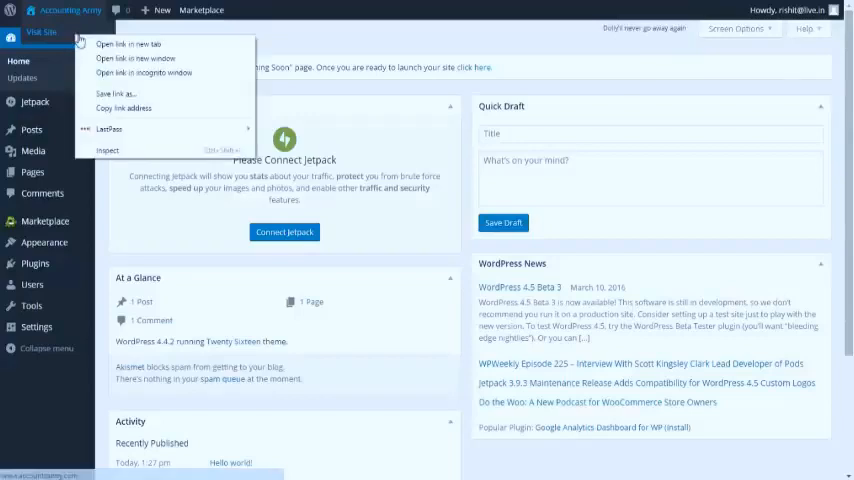
mouse_move(128, 44)
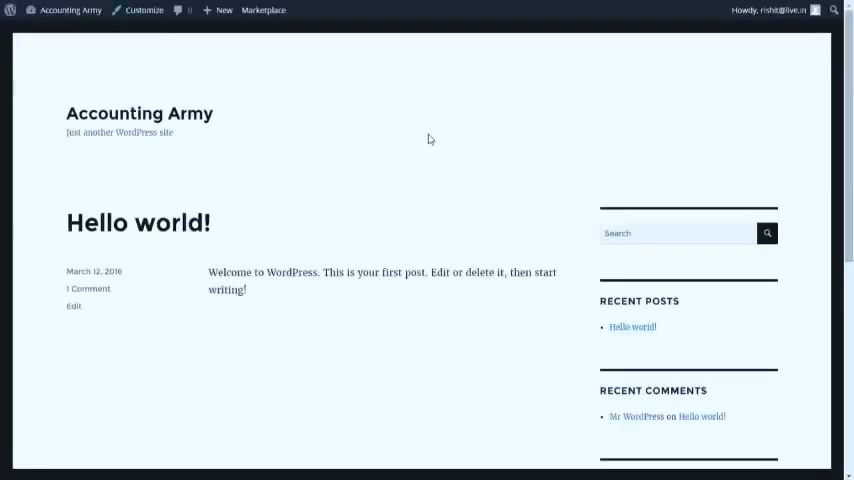
scroll(down, 3)
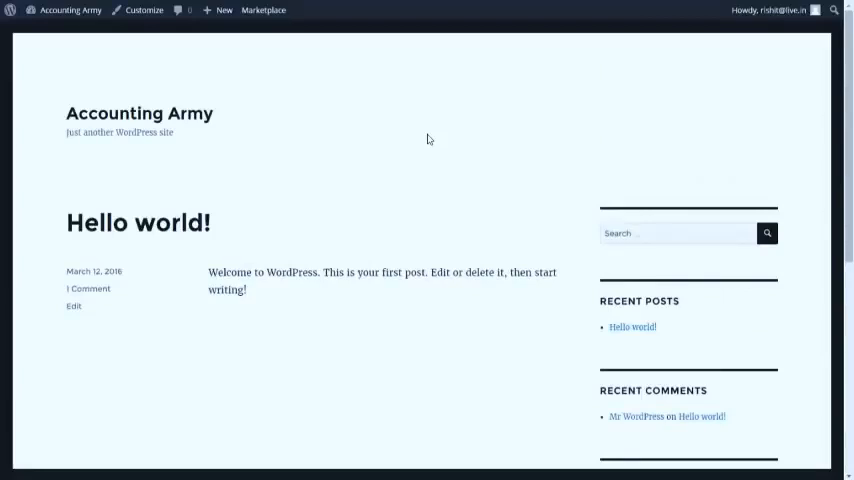
scroll(down, 3)
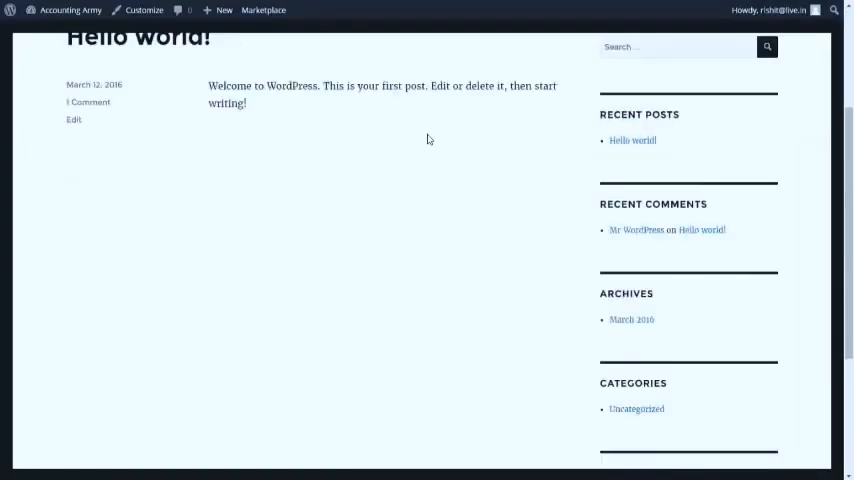
scroll(up, 3)
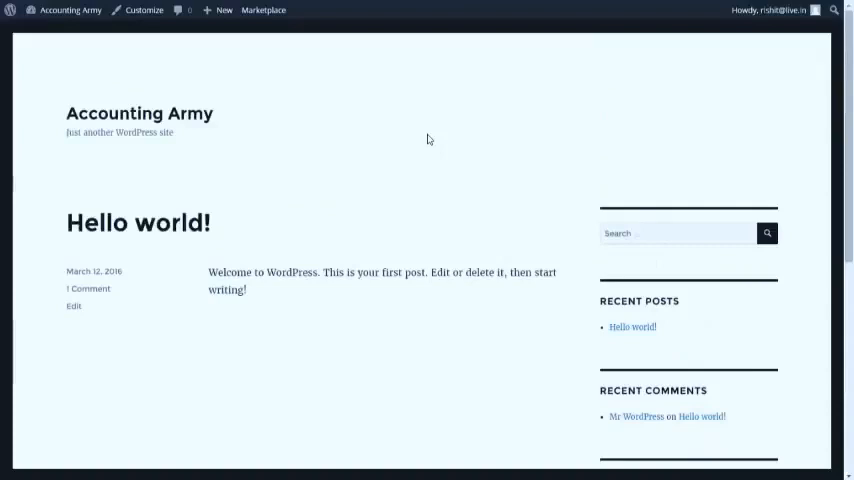